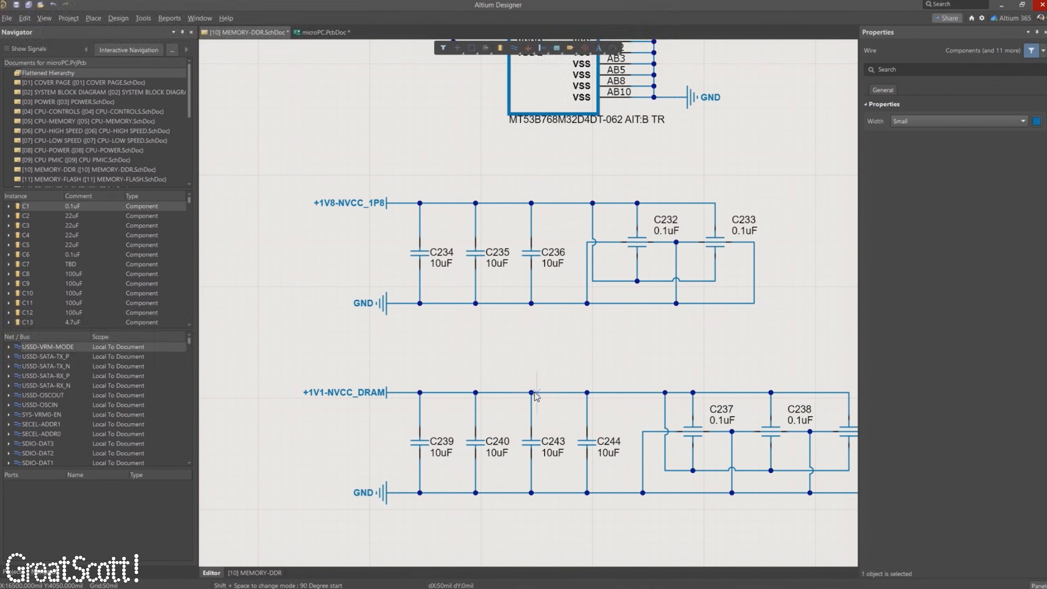
# Open the ArduinoExampleCode sketch and highlight the TCCR1A/TCCR1B Timer1 register lines in setup()
pyautogui.rightClick(534, 393)
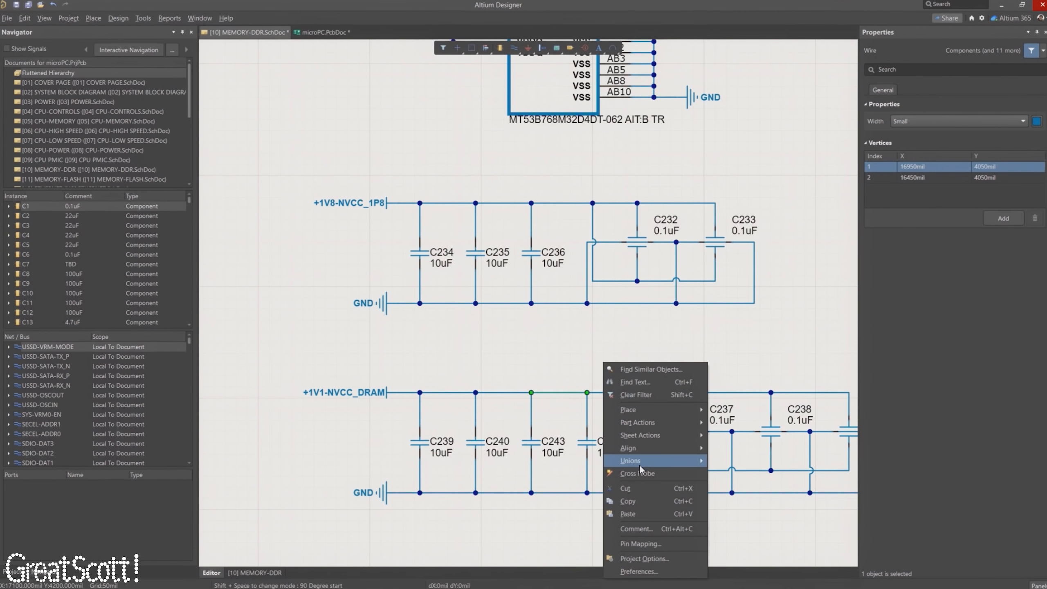
pyautogui.click(327, 31)
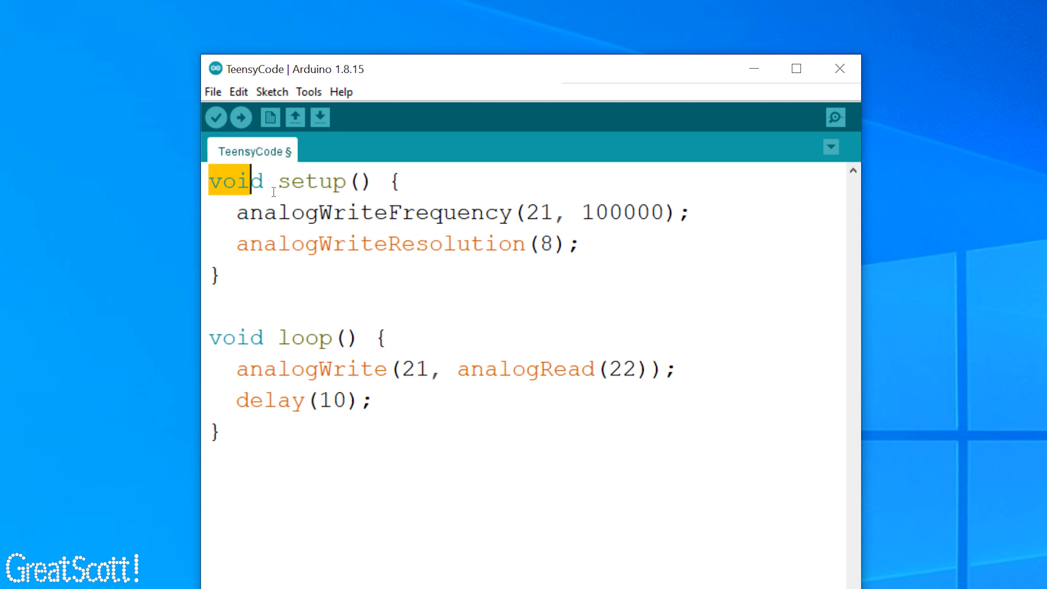
pyautogui.press('ctrl+a')
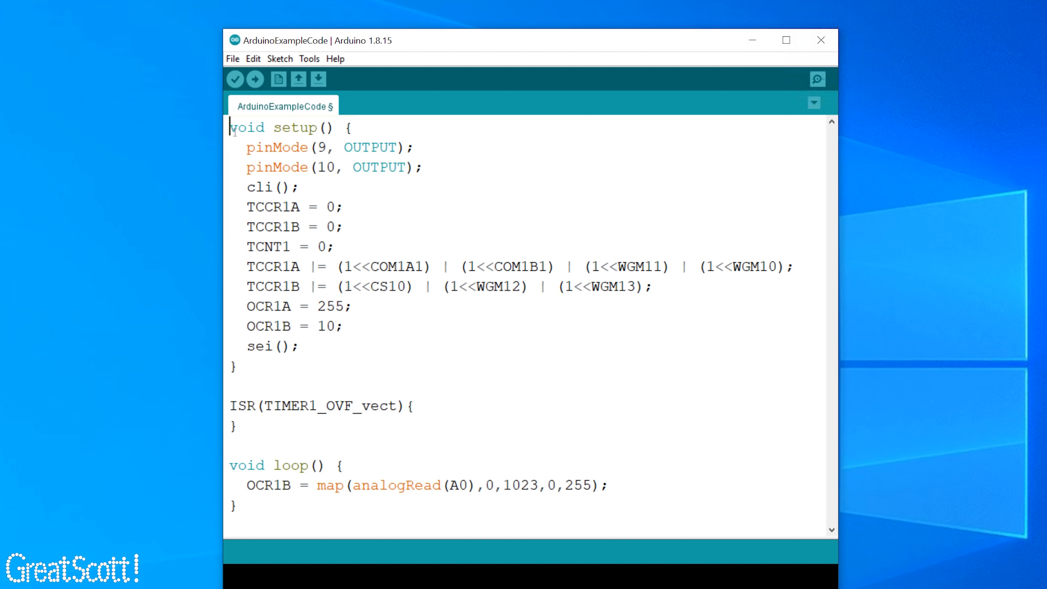
pyautogui.moveTo(231, 126); pyautogui.dragTo(377, 286)
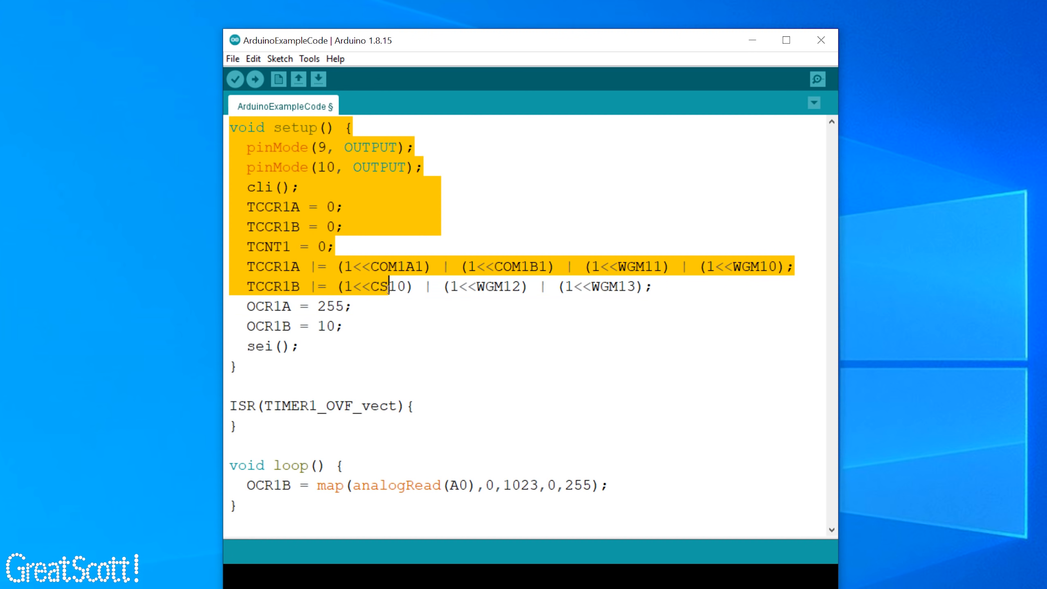